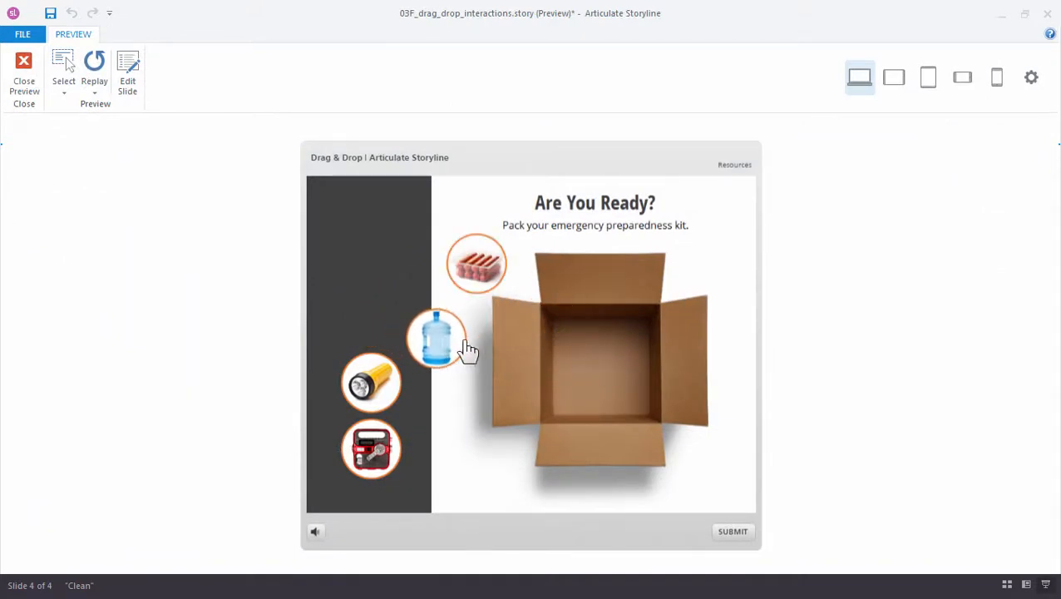
Preview the drag-and-drop emergency kit slide and try packing items into the box
{"action": "left_click", "coordinate": [23, 70]}
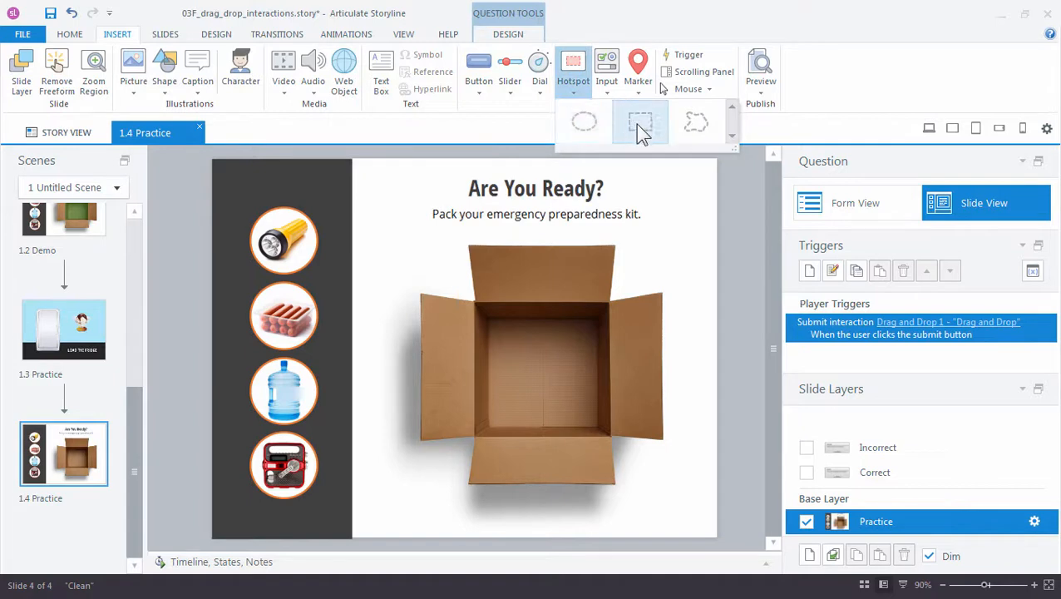
Choose the rectangle hotspot from the Insert tab's Hotspot dropdown
{"action": "left_click", "coordinate": [639, 123]}
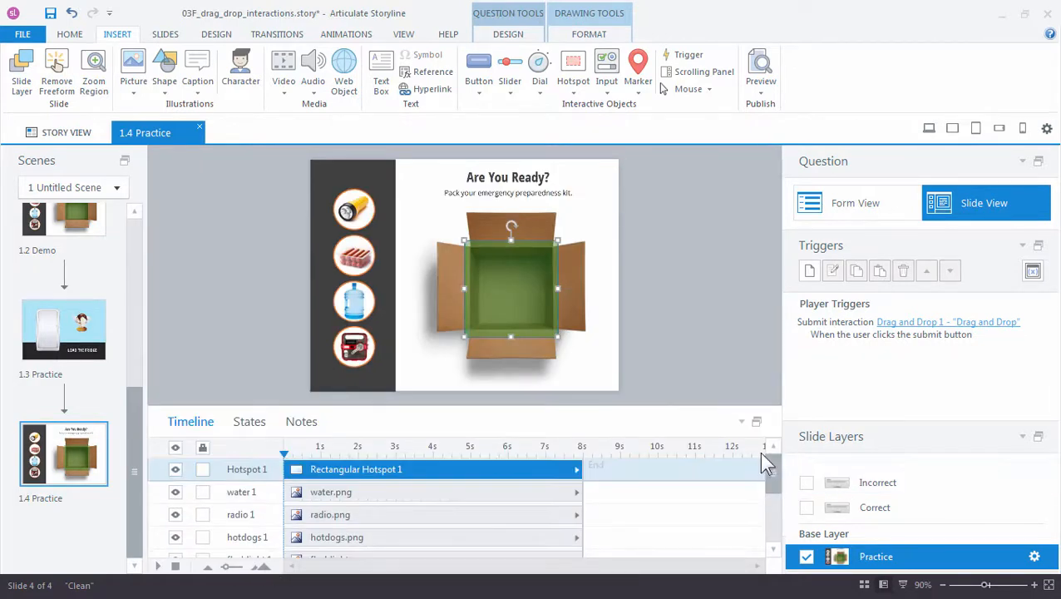